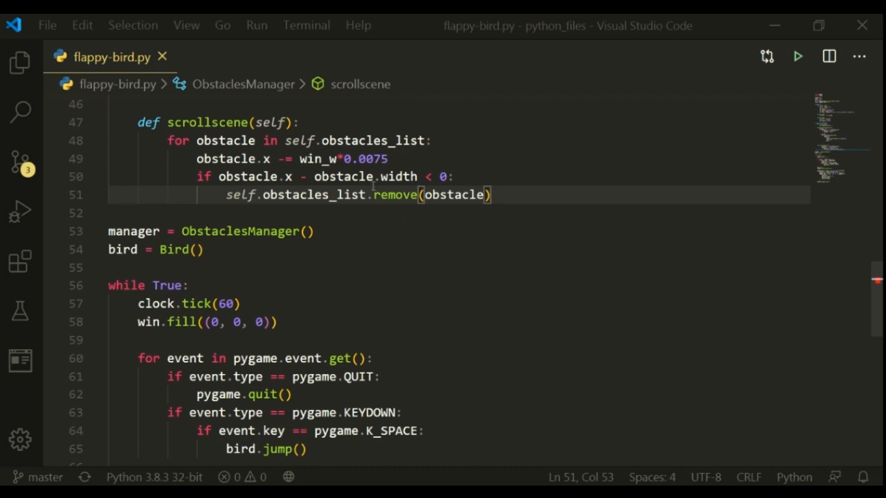
Step: Add manager.scrollscene() under generateobstacles and place bird.move() after both manager calls
{"action": "double_click", "coordinate": [453, 194]}
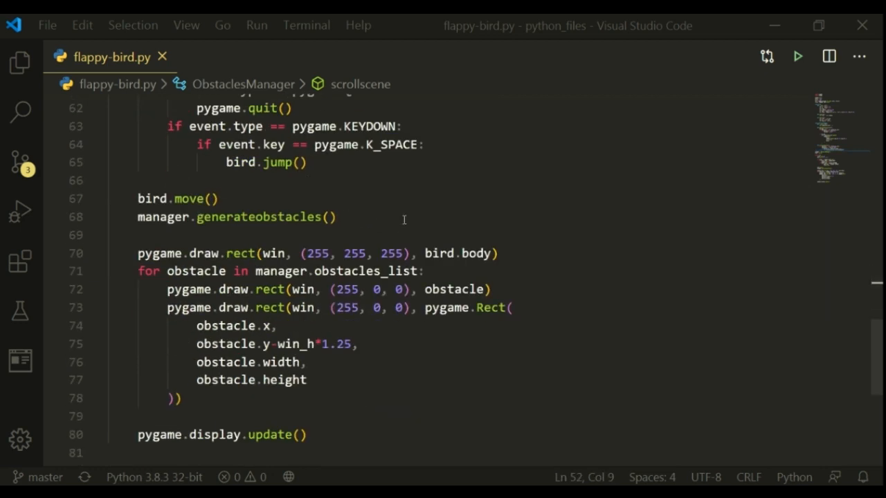
{"action": "type", "text": "man"}
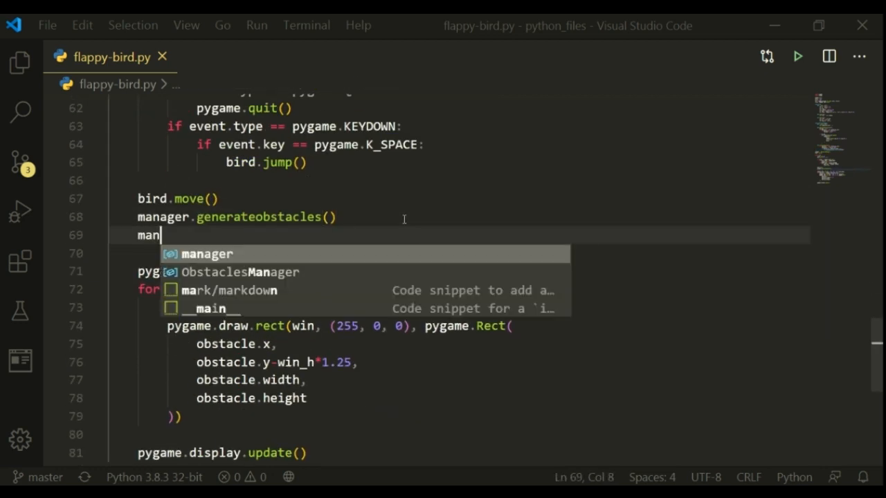
{"action": "type", "text": ".scr"}
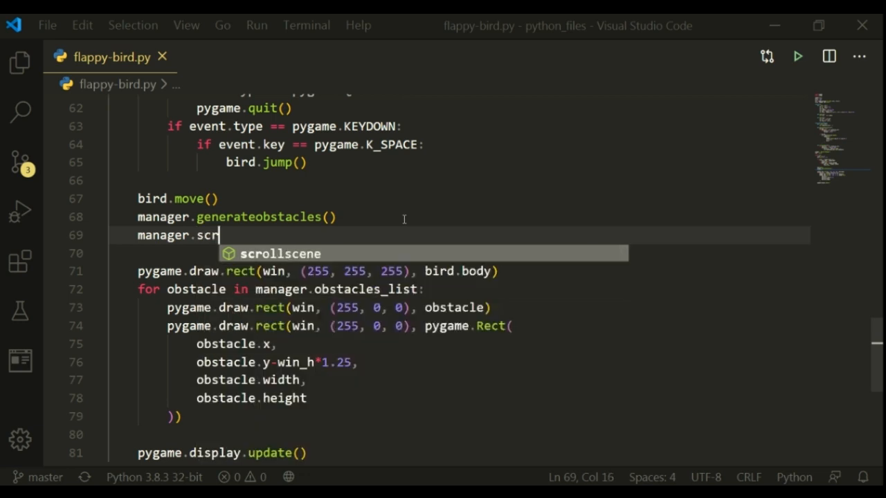
{"action": "key", "text": "Tab"}
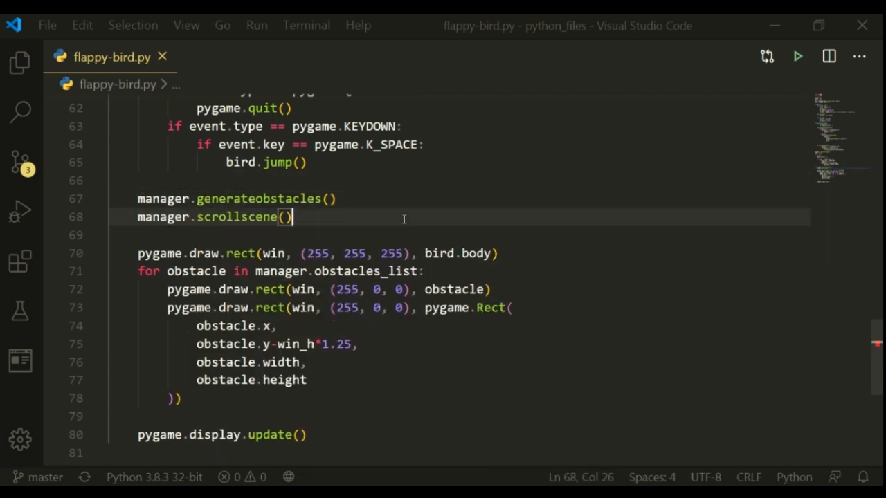
{"action": "type", "text": "bird.move()"}
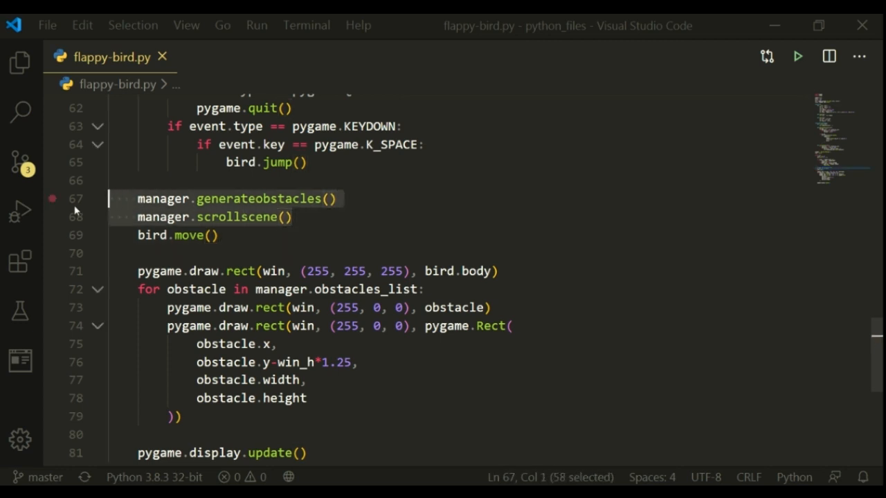
{"action": "left_click", "coordinate": [212, 235]}
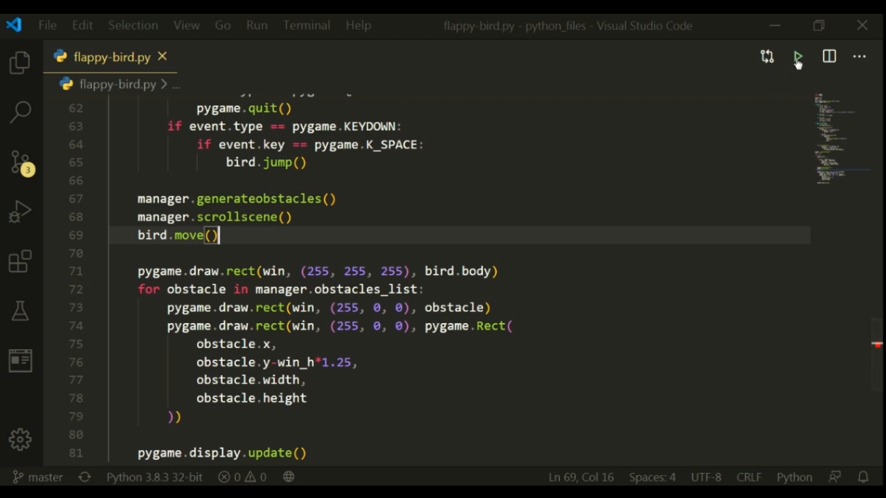
Step: Test-run the game, then change the removal check to obstacle.x < 0 - obstacle.width
{"action": "left_click", "coordinate": [797, 56]}
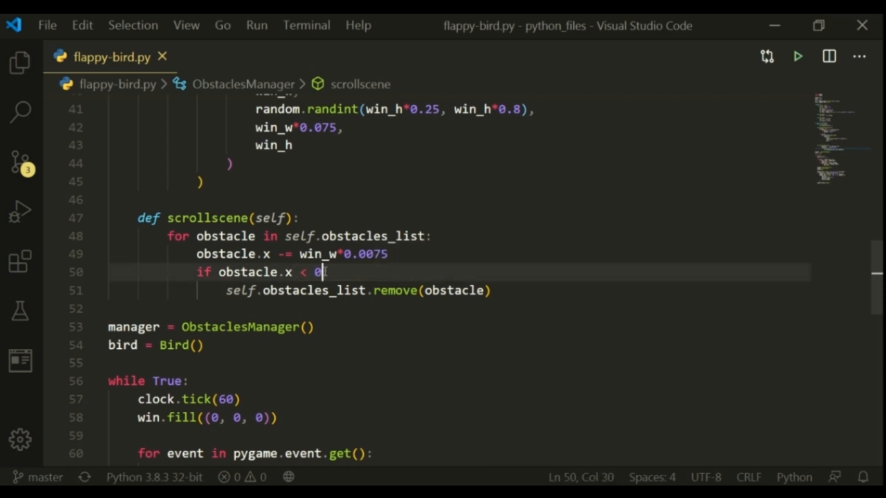
{"action": "type", "text": "- obstacle.width:"}
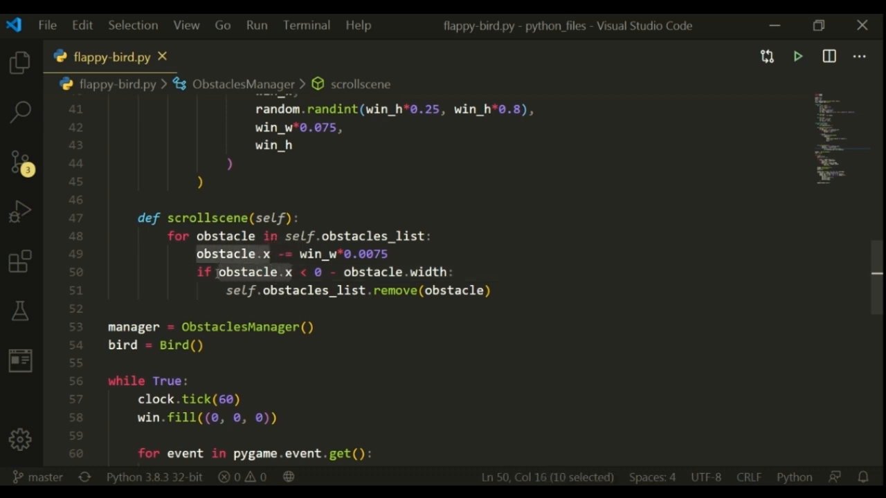
{"action": "left_click", "coordinate": [292, 272]}
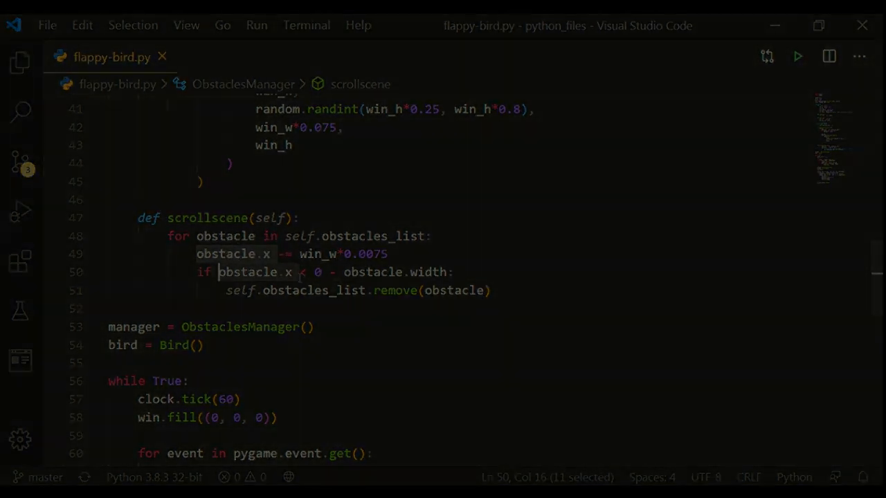
{"action": "left_click", "coordinate": [453, 271]}
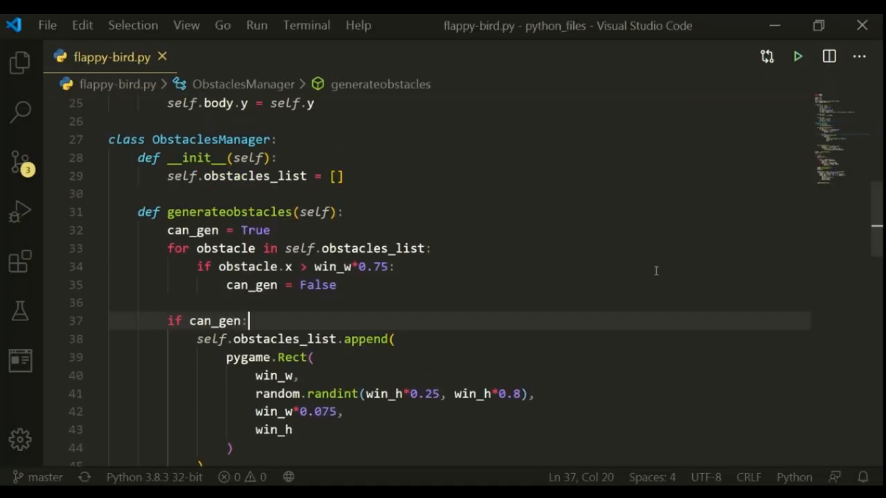
Step: Run the game with win_w*0.0025 scroll speed, watch the red pipes, then close it
{"action": "scroll", "scroll_direction": "down", "scroll_amount": 3}
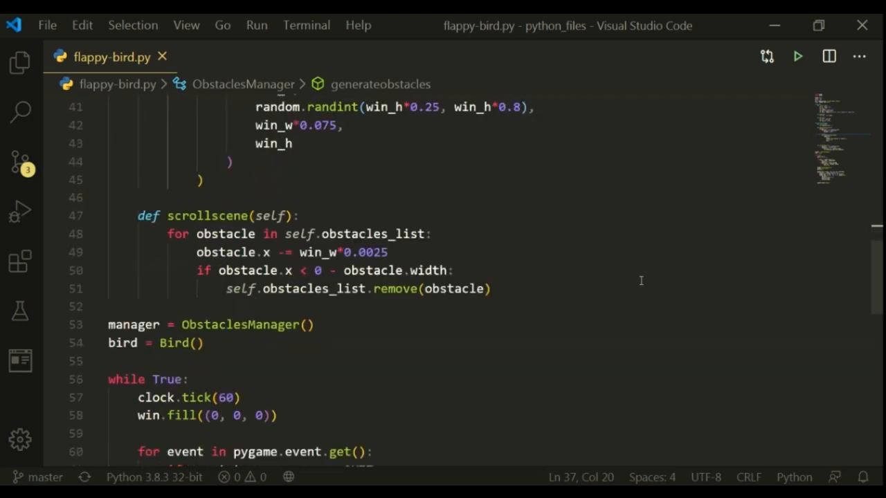
{"action": "scroll", "scroll_direction": "down", "scroll_amount": 3}
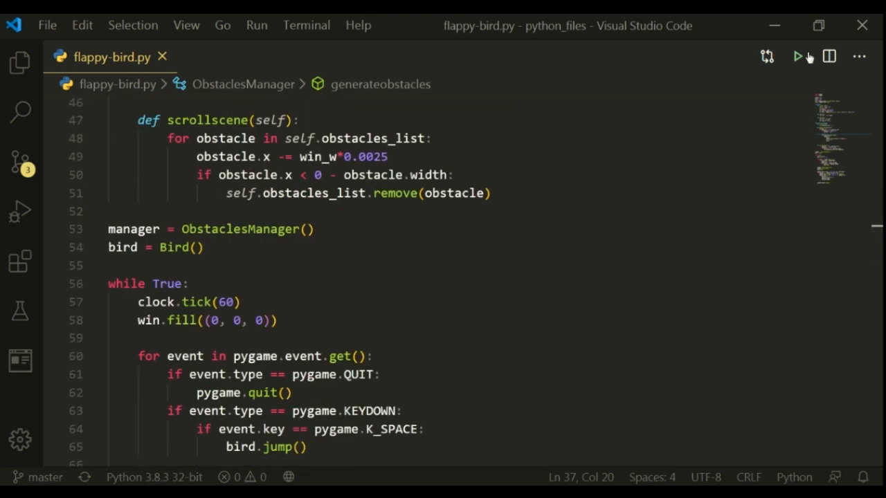
{"action": "left_click", "coordinate": [797, 57]}
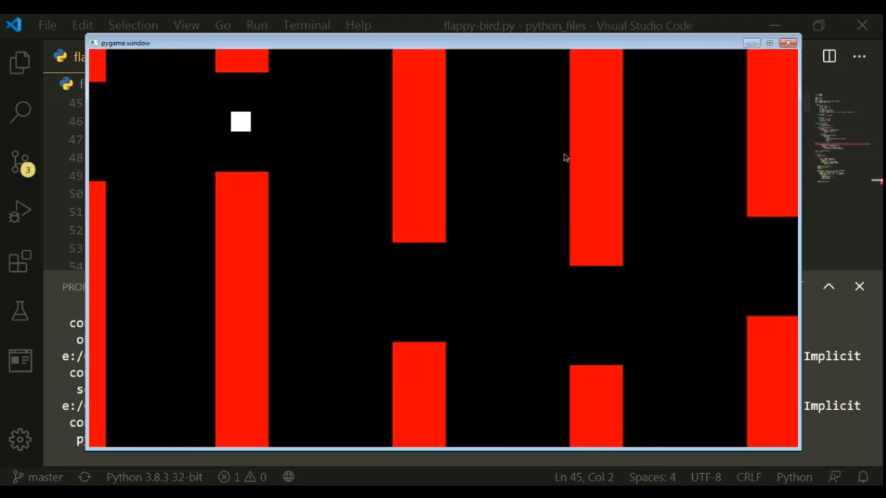
{"action": "left_click", "coordinate": [788, 42]}
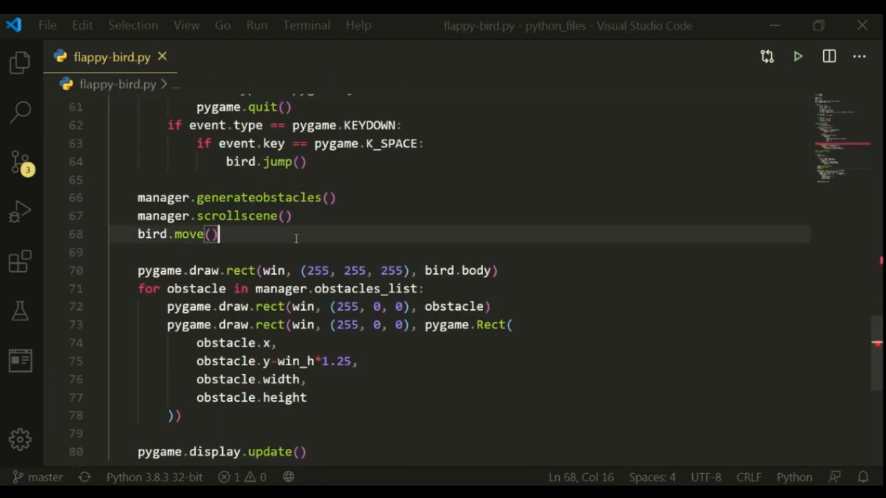
Step: Define checkfordeath(self, obstacle) with a for loop over the obstacles
{"action": "scroll", "scroll_direction": "down", "scroll_amount": 3}
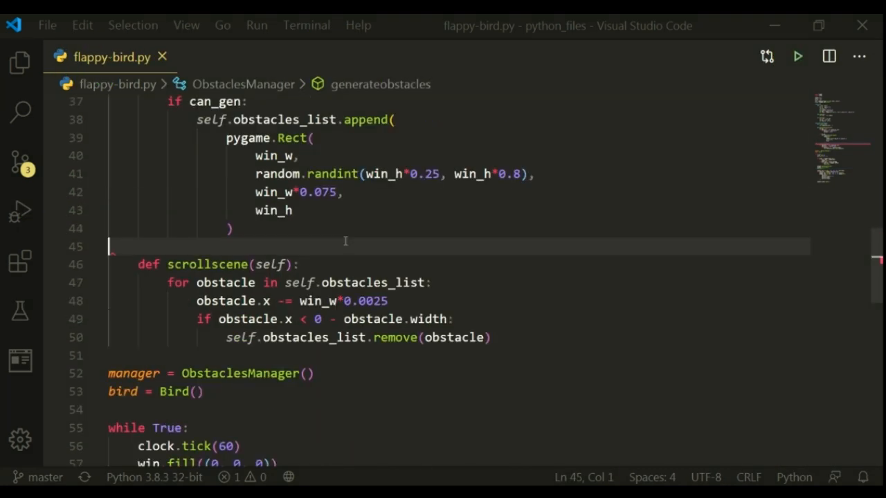
{"action": "type", "text": "def"}
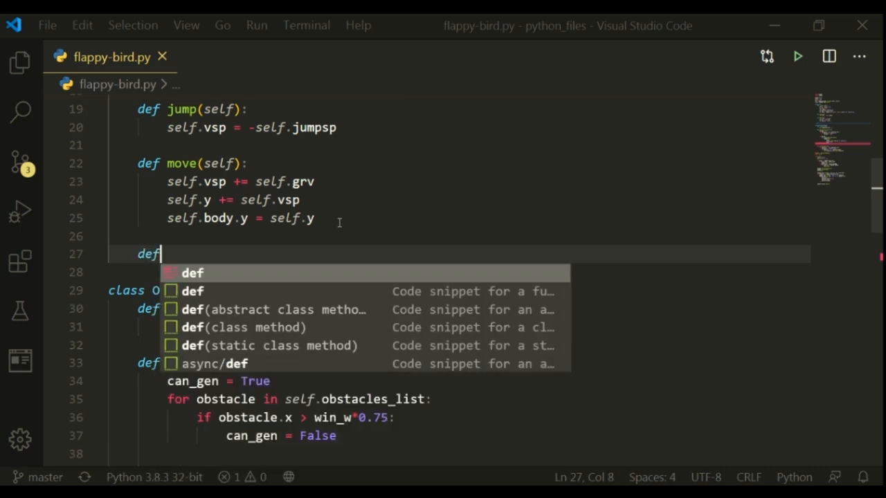
{"action": "type", "text": "checkfor"}
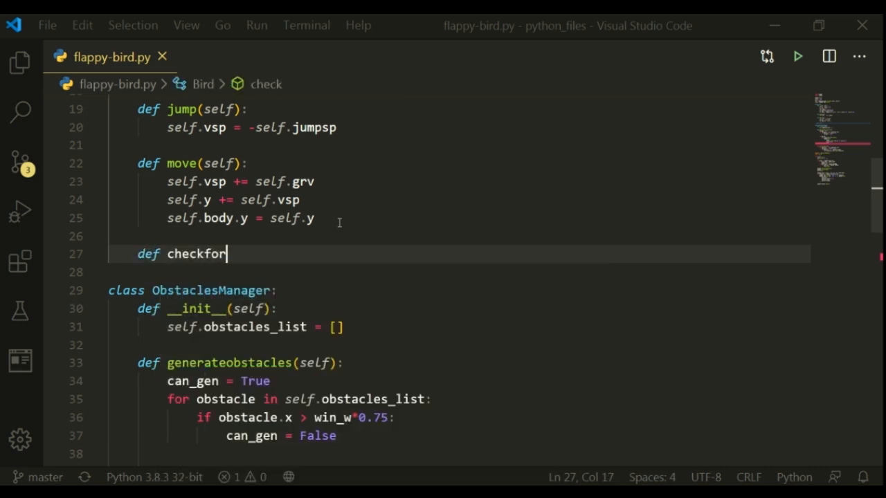
{"action": "type", "text": "death()"}
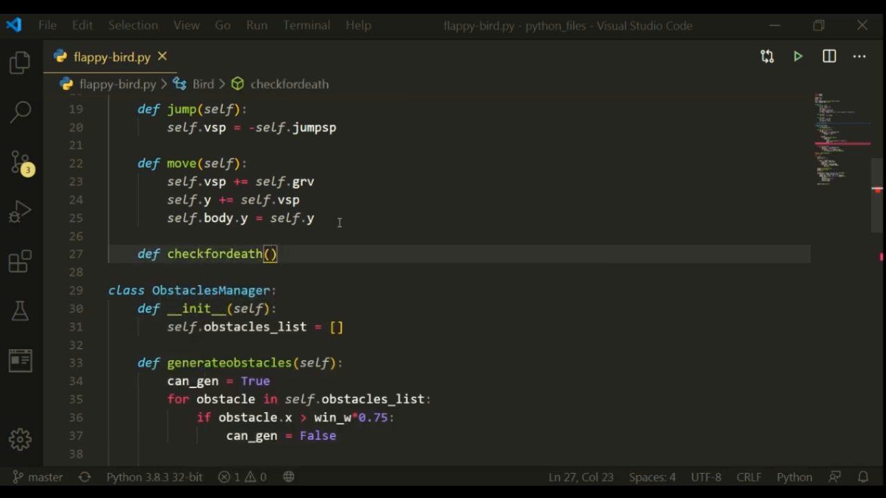
{"action": "type", "text": "self, o"}
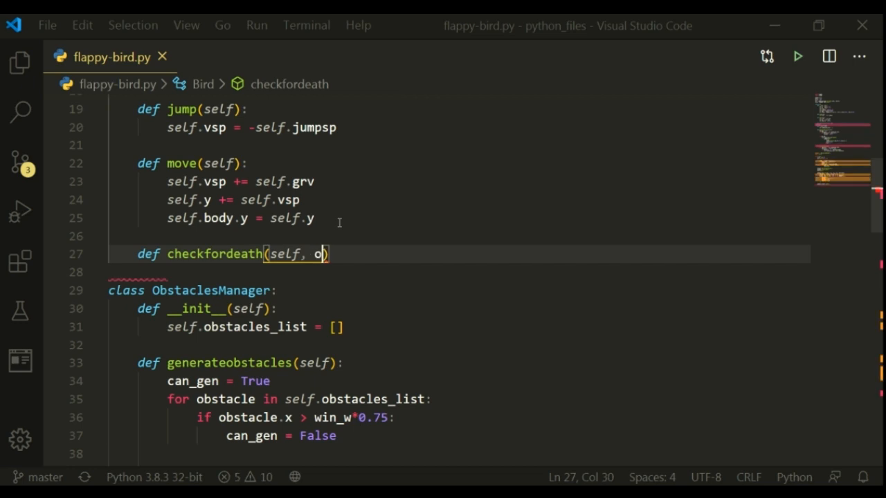
{"action": "type", "text": "bstacles"}
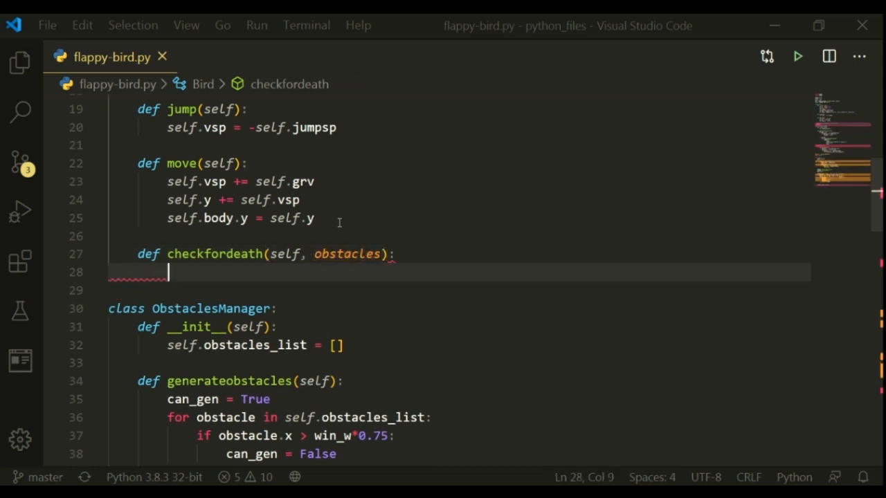
{"action": "type", "text": "for obs"}
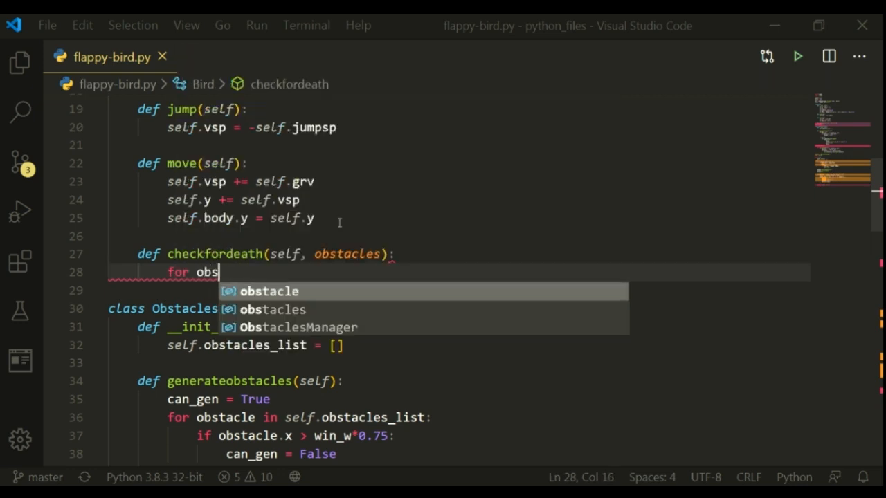
{"action": "type", "text": "tacle in obstacles:"}
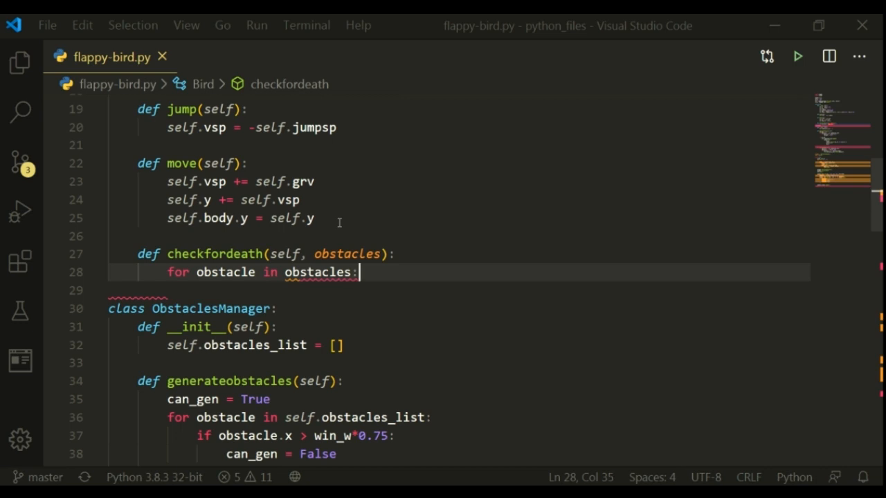
Step: Write the condition if bird.body.colliderect(obstacle) inside the loop
{"action": "type", "text": "if bi"}
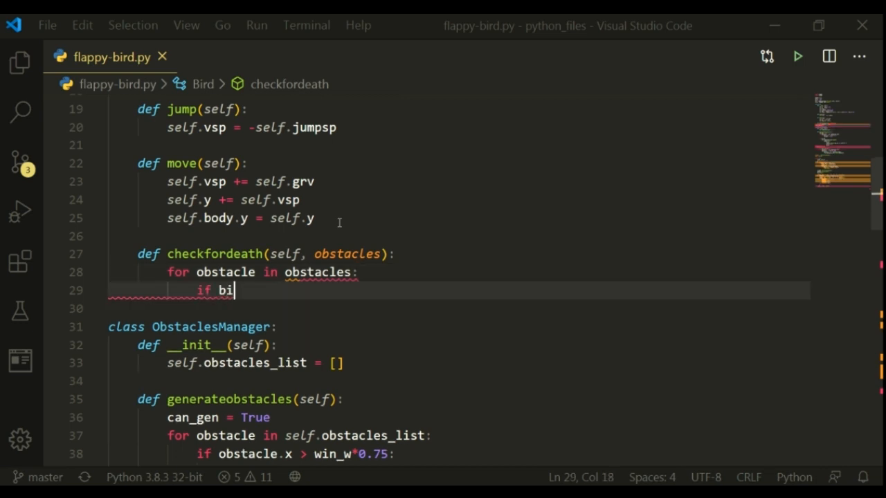
{"action": "type", "text": "rd.body"}
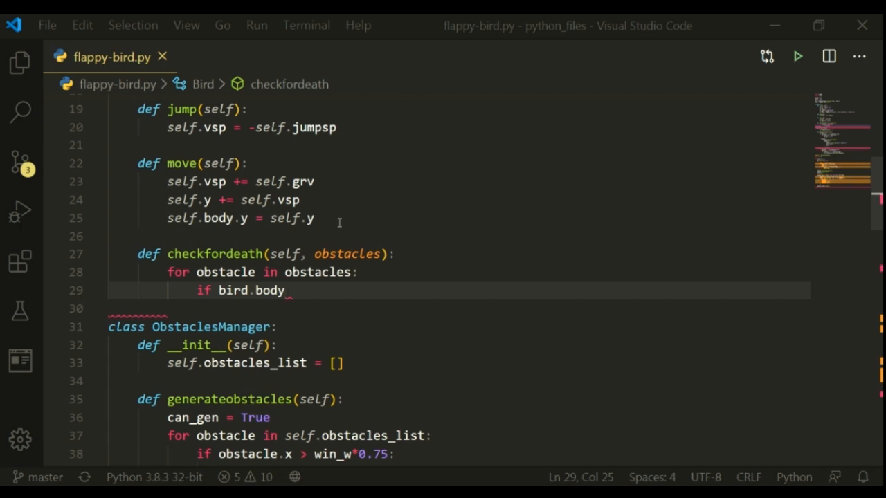
{"action": "type", "text": "c"}
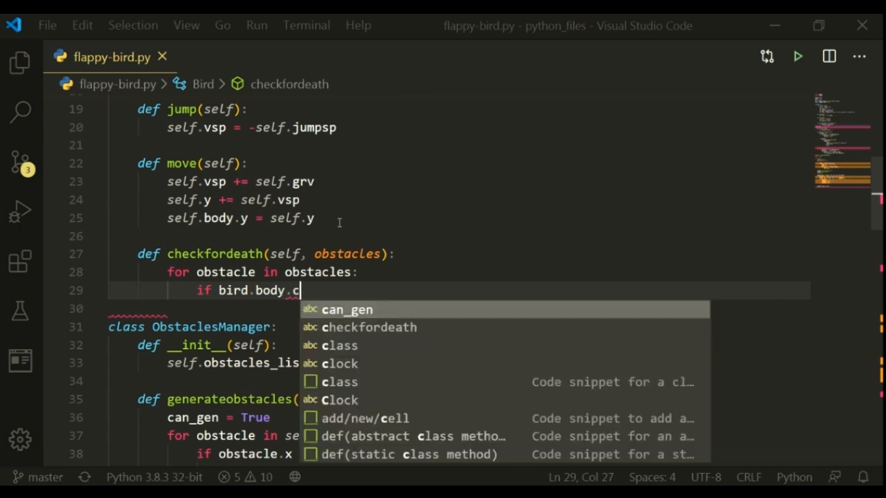
{"action": "type", "text": "ollide"}
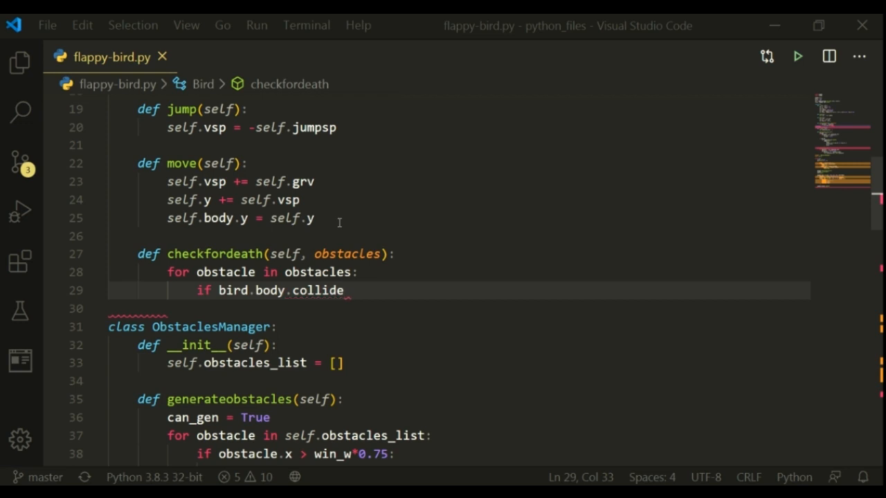
{"action": "type", "text": "rect()"}
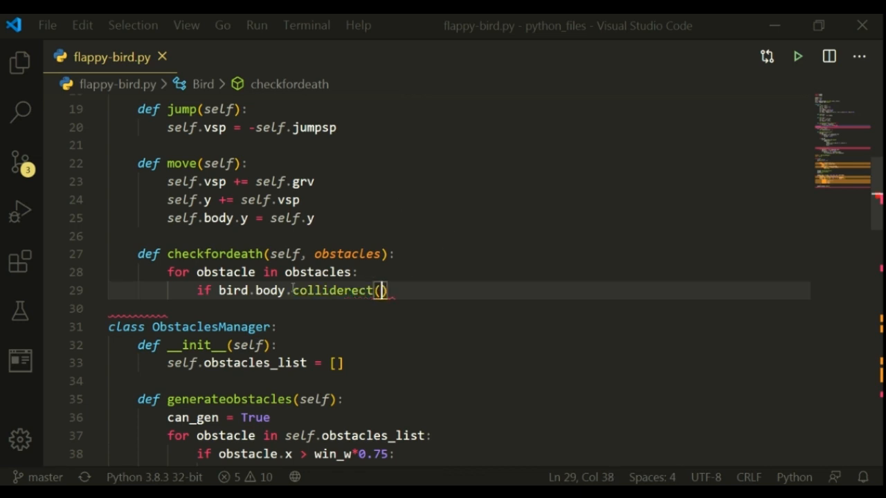
{"action": "double_click", "coordinate": [269, 290]}
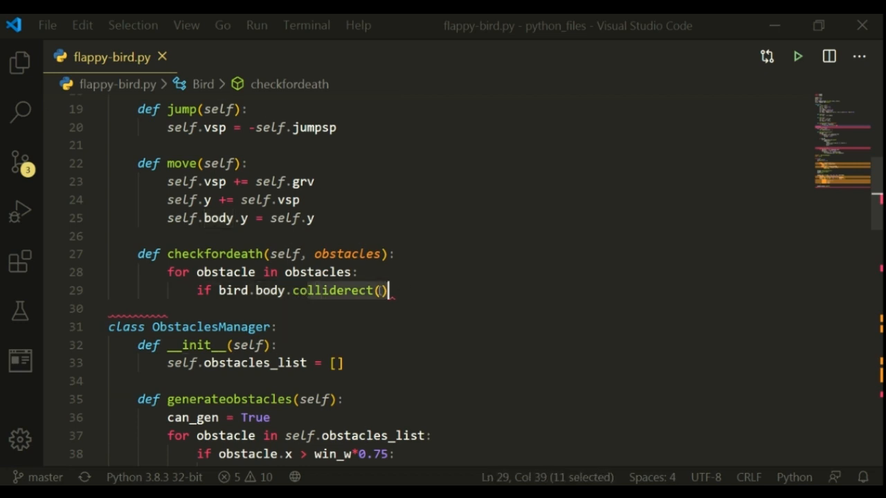
{"action": "left_click", "coordinate": [381, 290]}
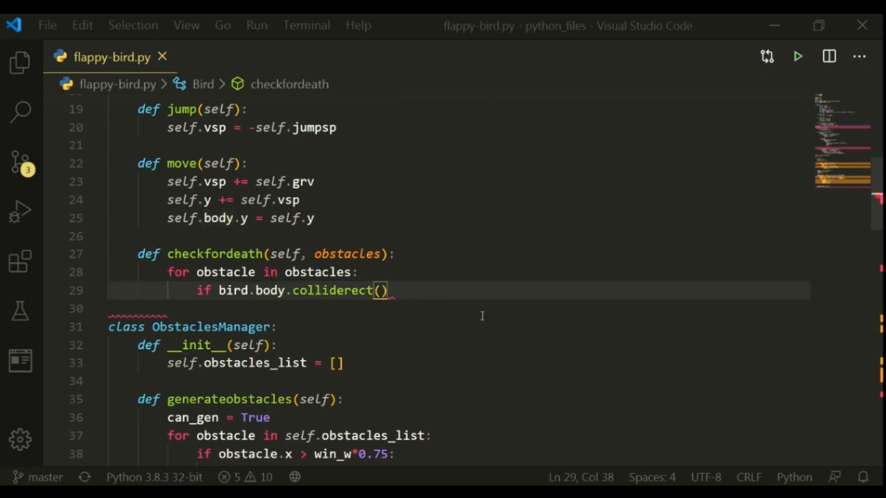
{"action": "type", "text": "obstacle"}
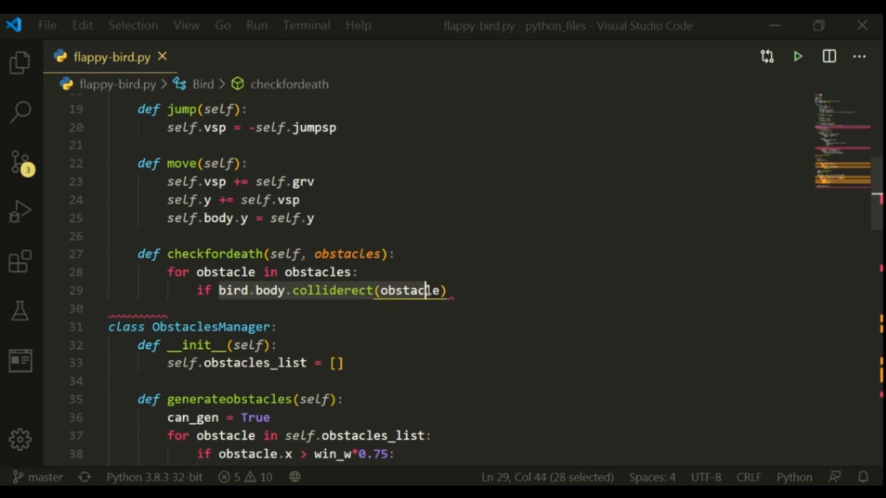
{"action": "left_click", "coordinate": [272, 290]}
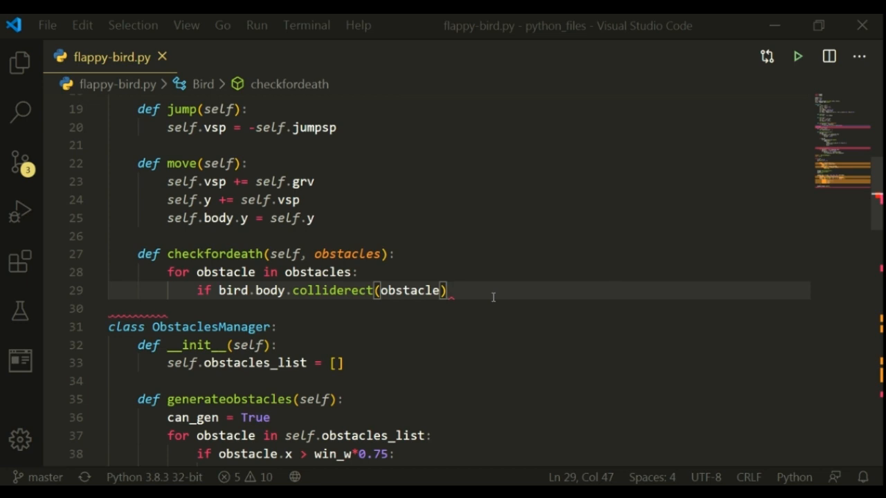
Step: Call pygame.quit() in the collision check's body and scroll down to the main loop
{"action": "type", "text": ":"}
{"action": "key", "text": "Enter"}
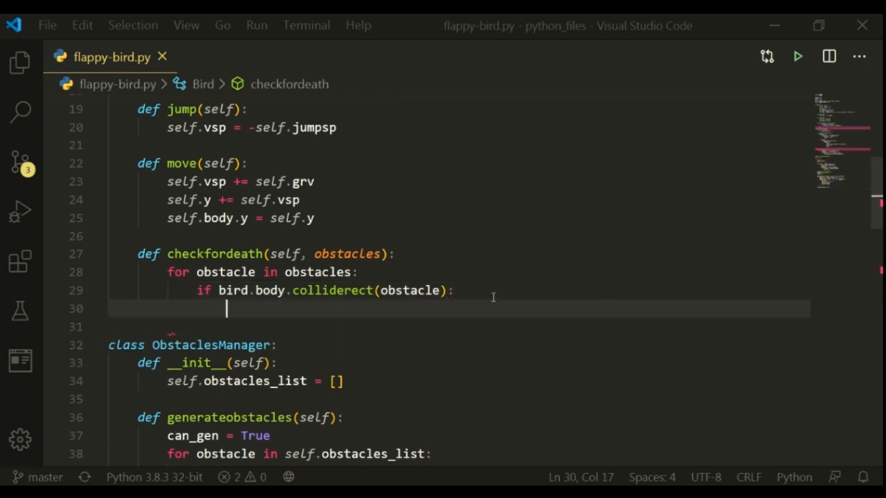
{"action": "type", "text": "pygame."}
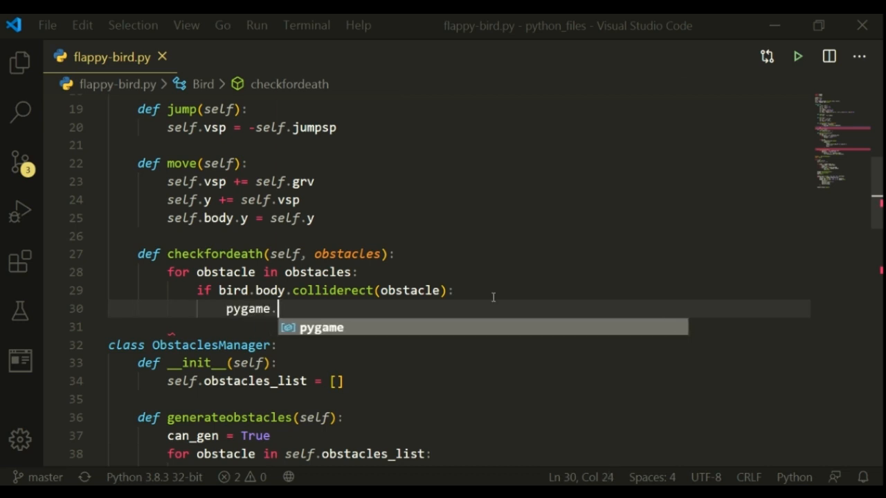
{"action": "type", "text": "quit()"}
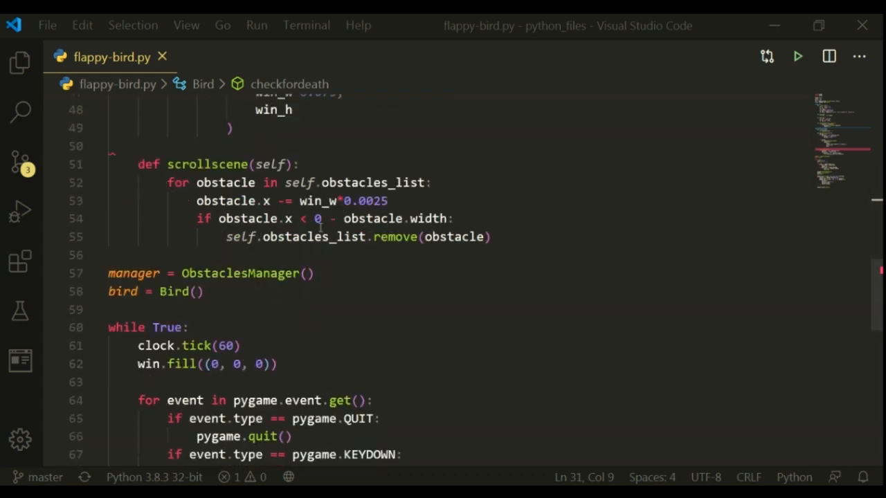
{"action": "scroll", "scroll_direction": "down", "scroll_amount": 3}
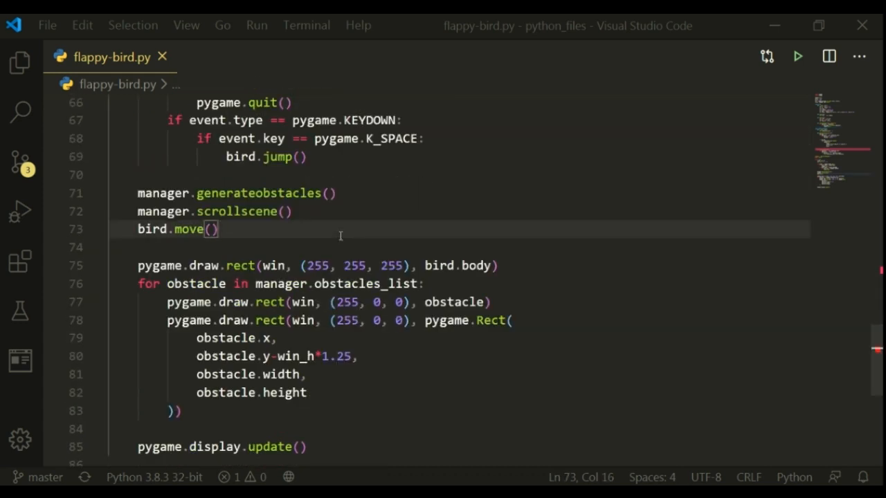
Step: Call bird.checkfordeath(obstacle=manager.obstacles_list) below bird.move()
{"action": "type", "text": "bird.checkfordeath("}
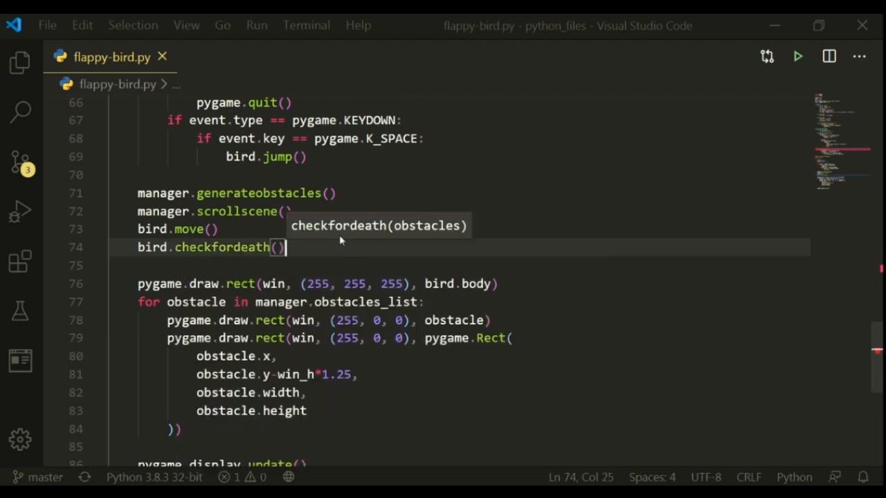
{"action": "type", "text": "obstacle="}
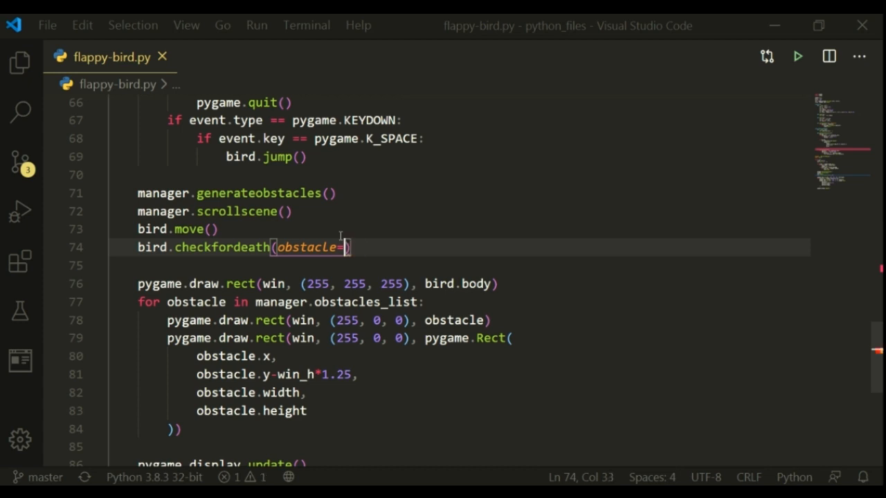
{"action": "type", "text": "manager.obstacles_list"}
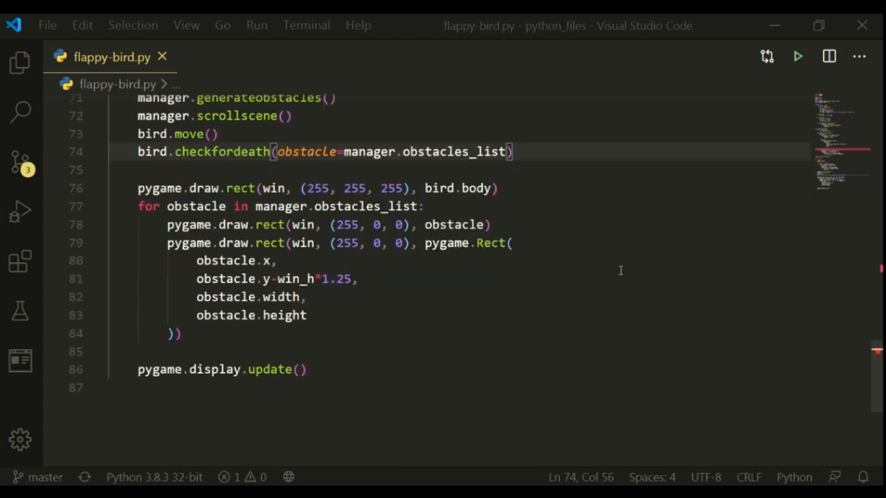
{"action": "mouse_move", "coordinate": [797, 56]}
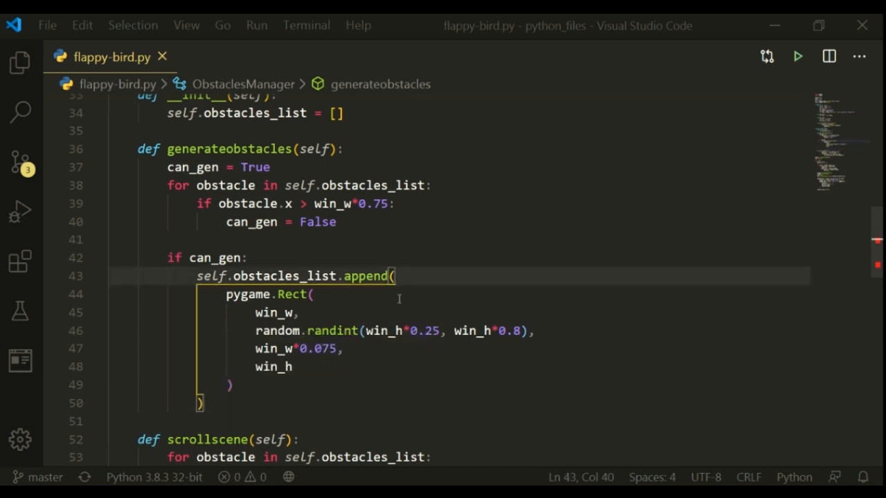
Step: Change the call's keyword argument from obstacle= to obstacles=
{"action": "left_click", "coordinate": [201, 403]}
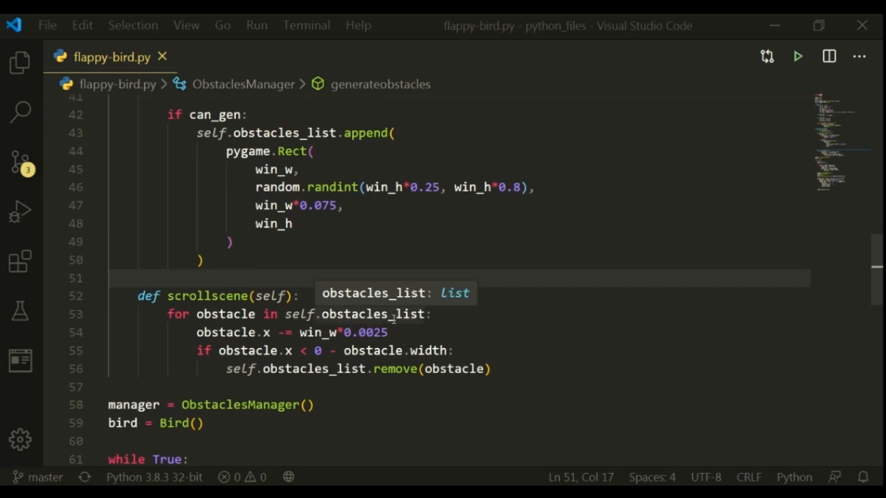
{"action": "mouse_move", "coordinate": [376, 258]}
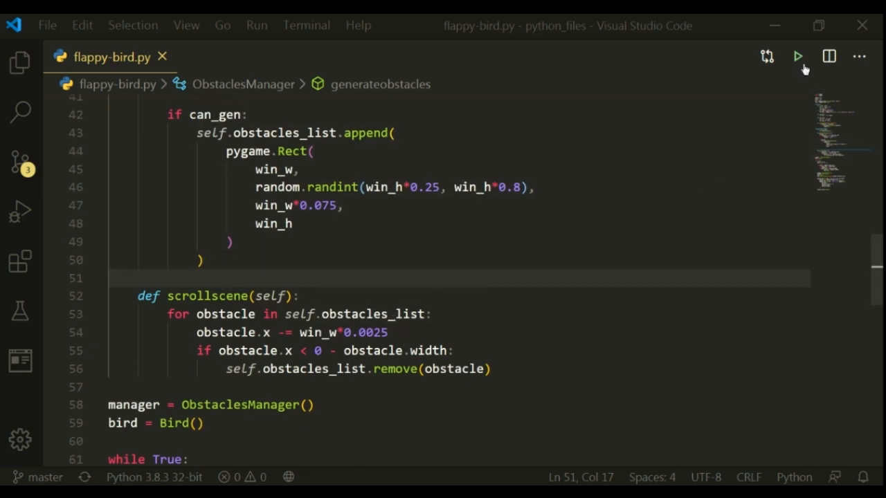
{"action": "scroll", "scroll_direction": "down", "scroll_amount": 3}
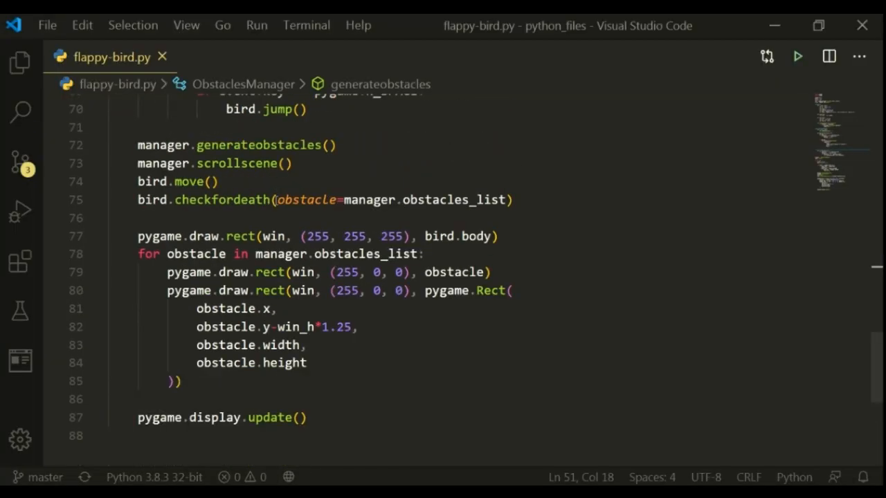
{"action": "type", "text": "s"}
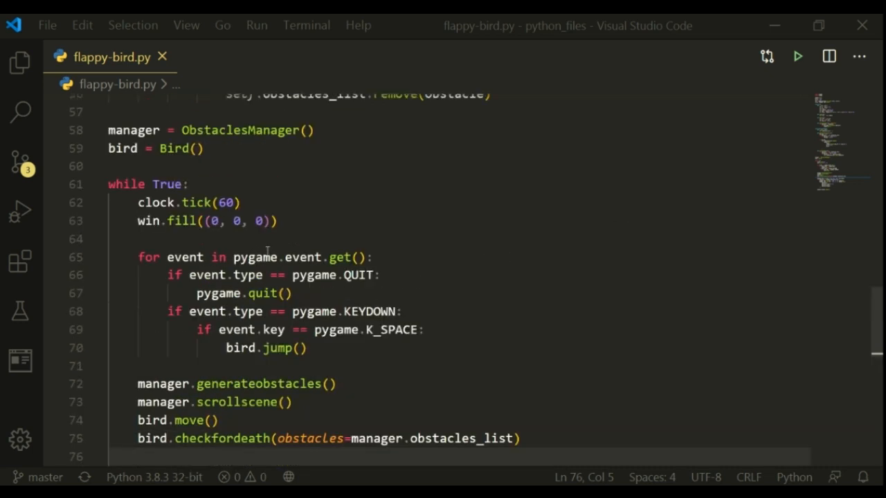
Step: Add a game_resumed = False flag before the main loop
{"action": "left_click", "coordinate": [111, 166]}
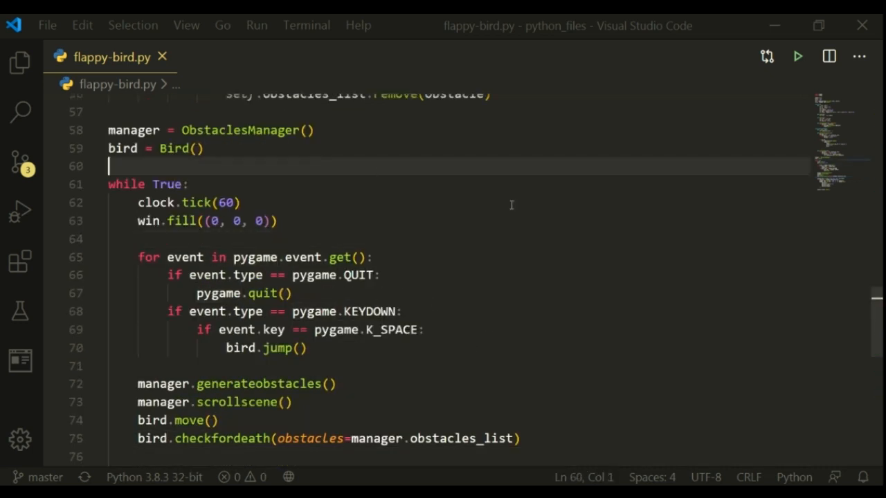
{"action": "key", "text": "enter"}
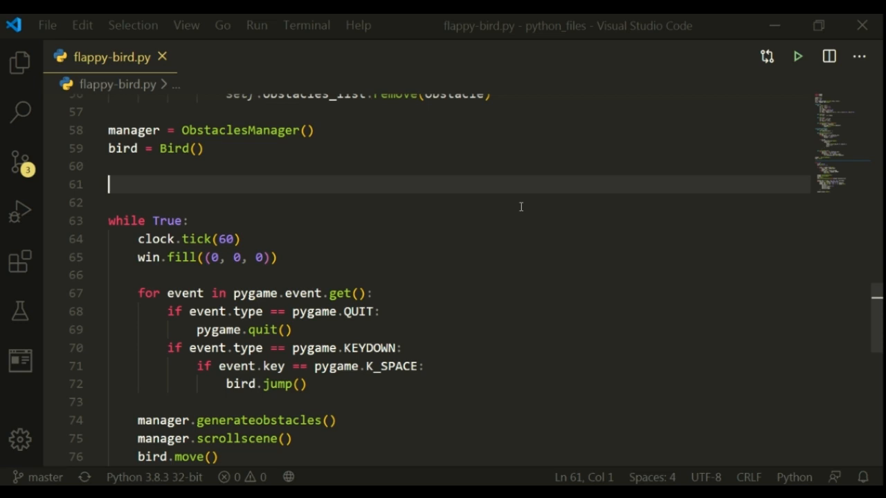
{"action": "type", "text": "game_"}
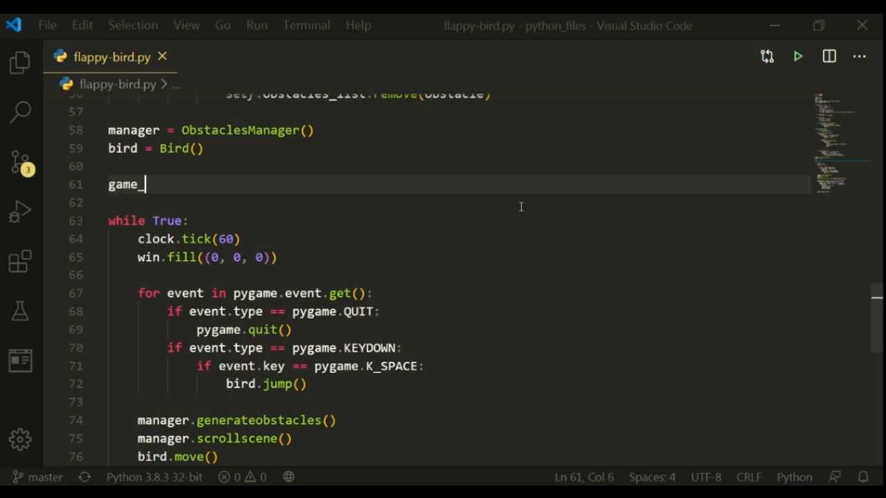
{"action": "type", "text": "resumed?"}
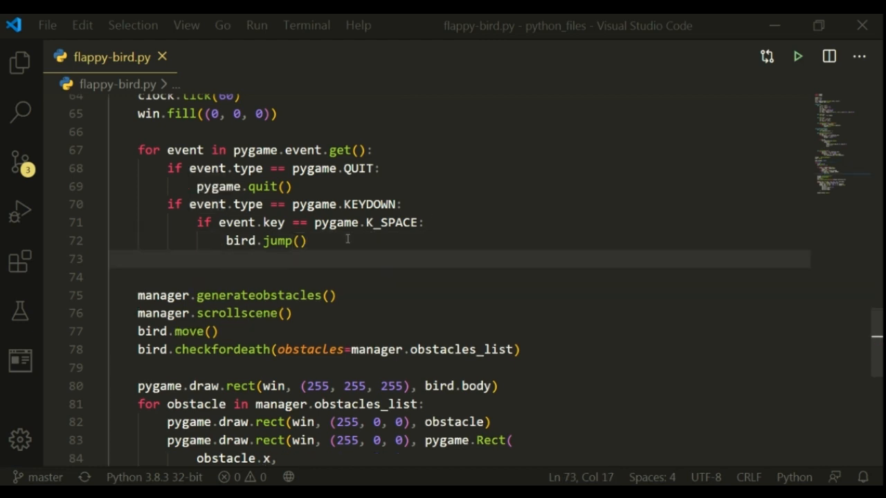
Step: Set game_resumed = True on jump and guard the update calls with if game_resumed:
{"action": "type", "text": "game_resumed"}
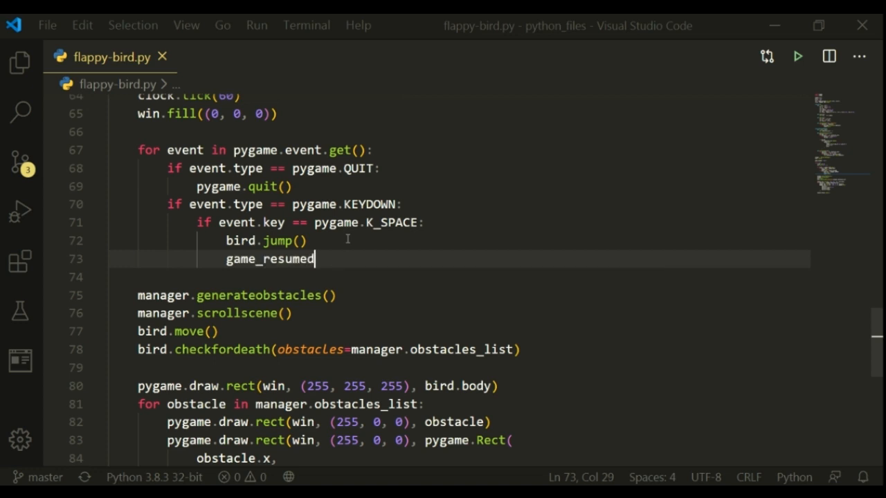
{"action": "type", "text": "= True"}
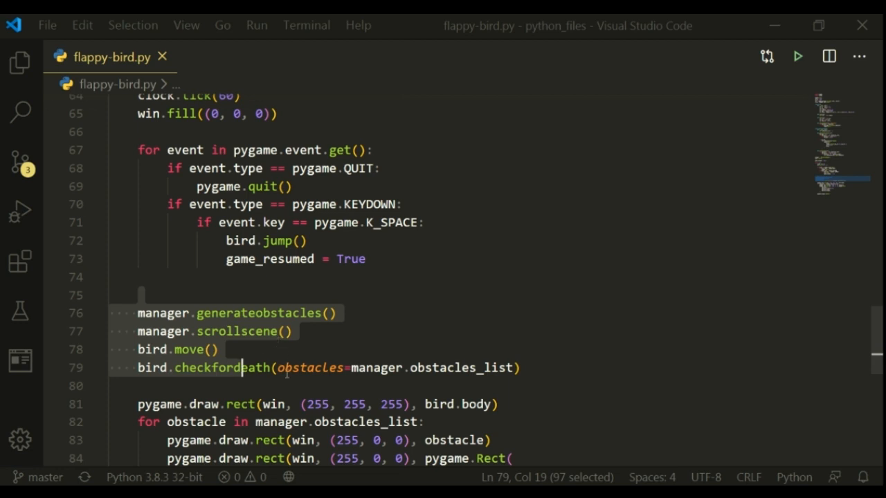
{"action": "left_click", "coordinate": [173, 295]}
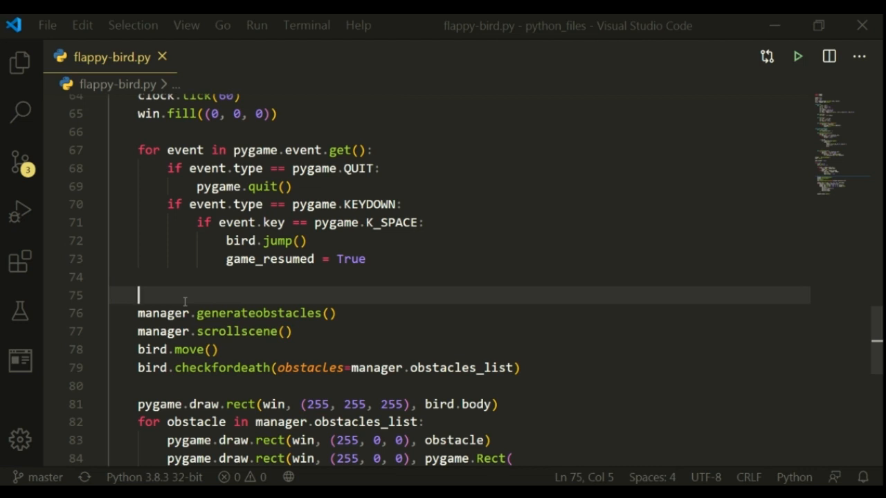
{"action": "type", "text": "if game_resumed:"}
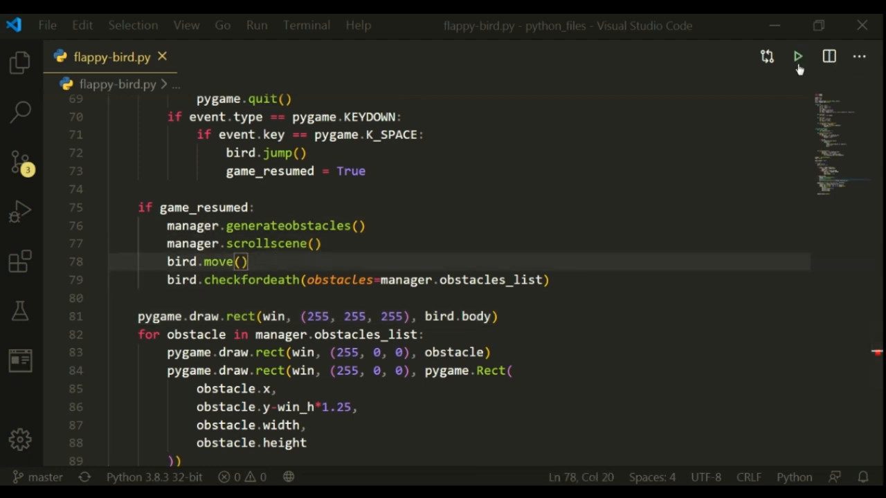
Step: Run flappy-bird.py and try the white bird against the scrolling red obstacles
{"action": "left_click", "coordinate": [797, 56]}
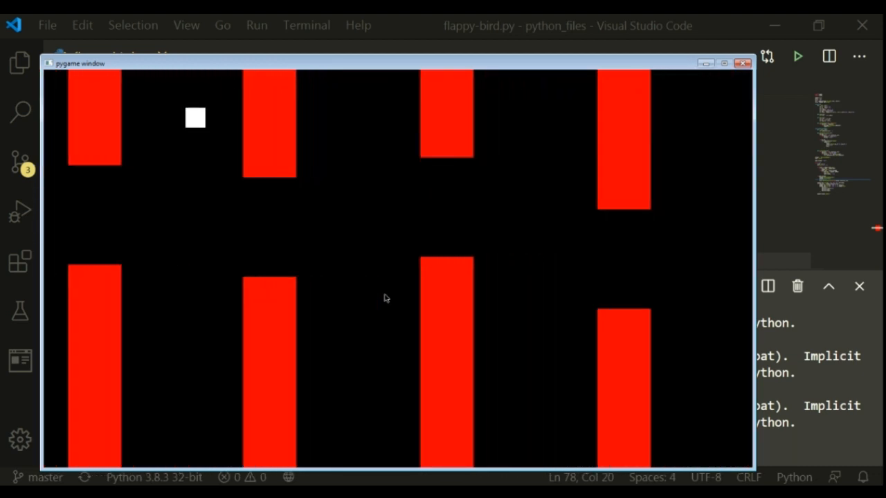
{"action": "left_click", "coordinate": [743, 63]}
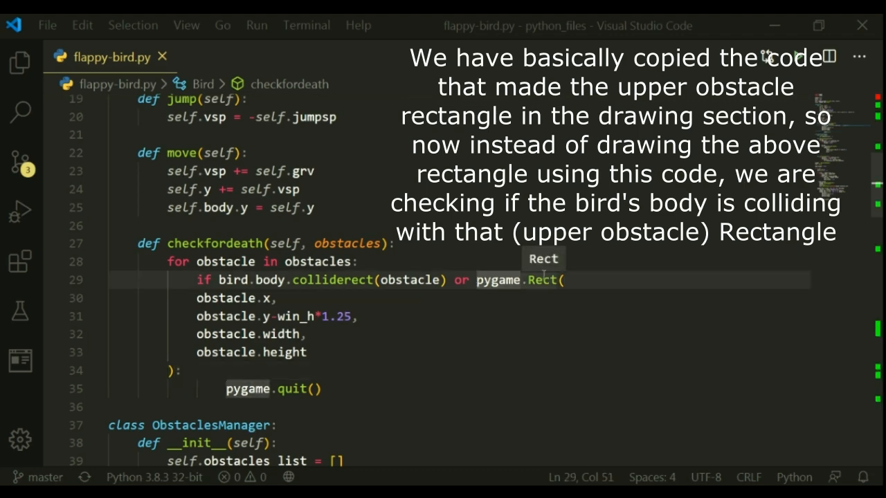
Step: Wrap the upper pygame.Rect after 'or' in bird.body.colliderect(...) and close the parentheses
{"action": "type", "text": "bird.body.collidere"}
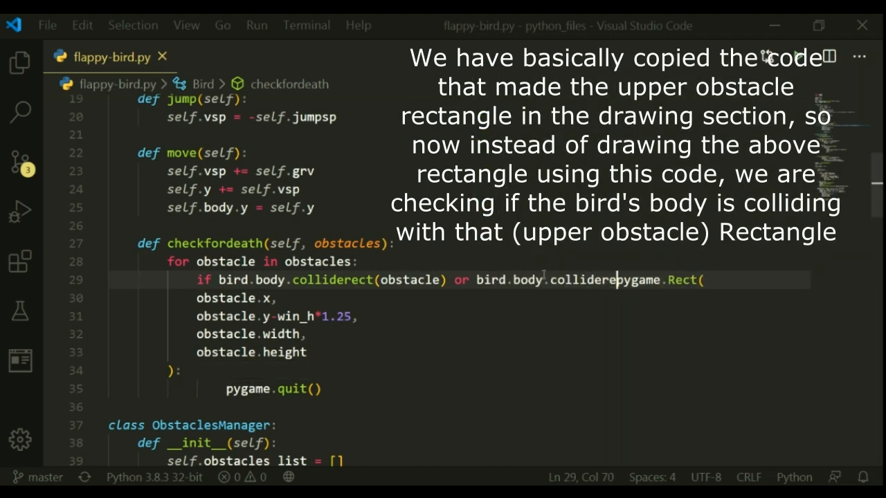
{"action": "type", "text": "ct("}
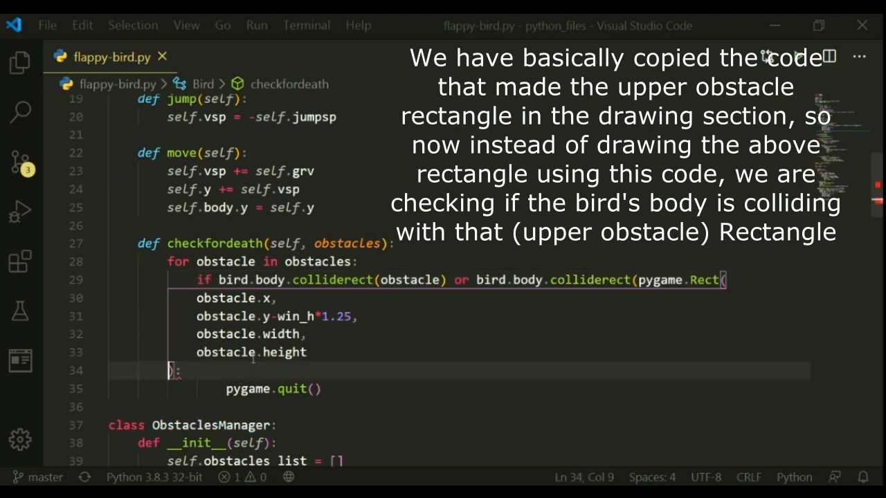
{"action": "type", "text": ")"}
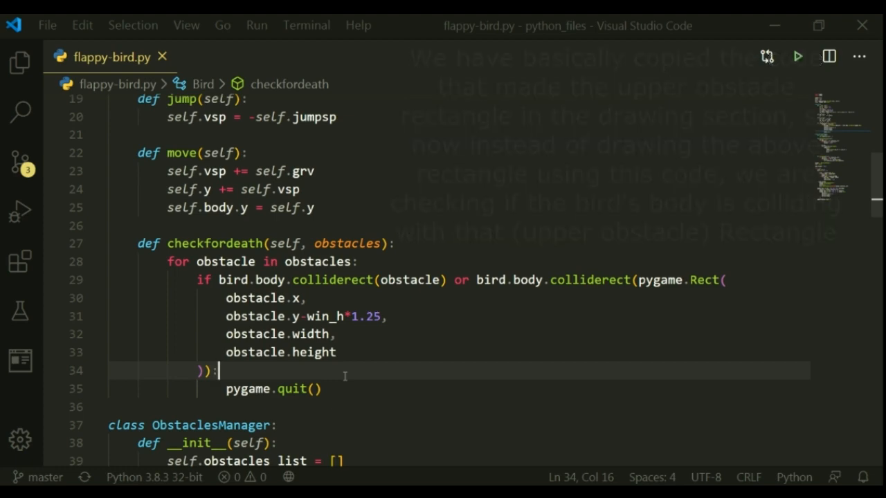
{"action": "left_click", "coordinate": [798, 56]}
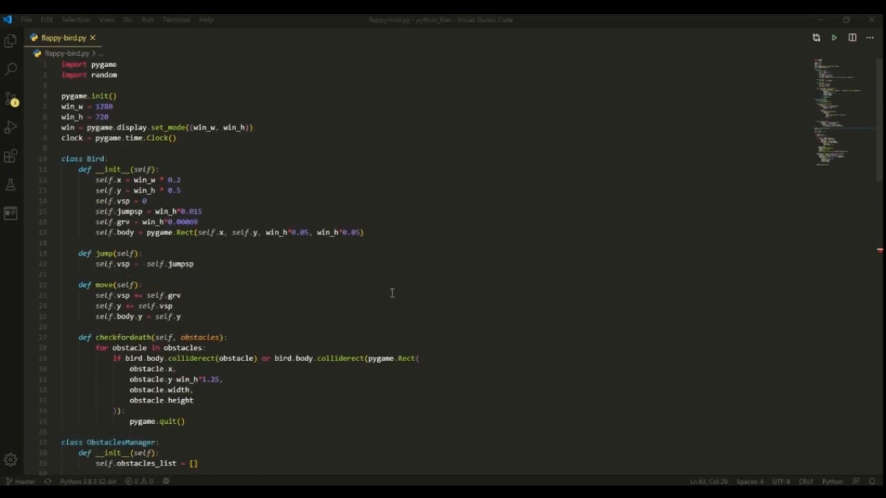
{"action": "scroll", "scroll_direction": "down", "scroll_amount": 3}
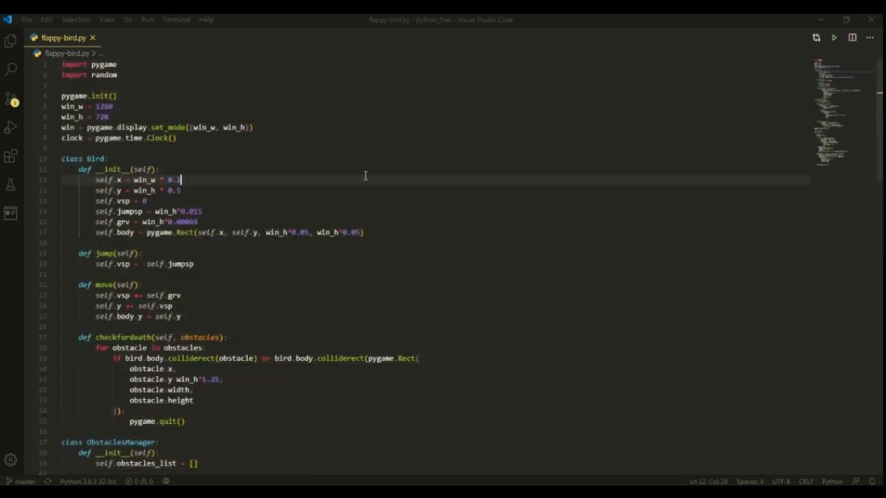
{"action": "scroll", "scroll_direction": "down", "scroll_amount": 3}
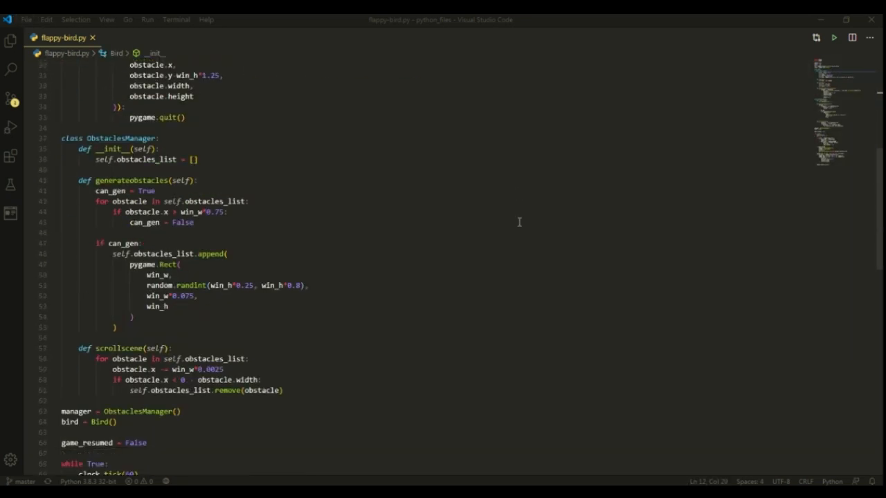
{"action": "scroll", "scroll_direction": "down", "scroll_amount": 3}
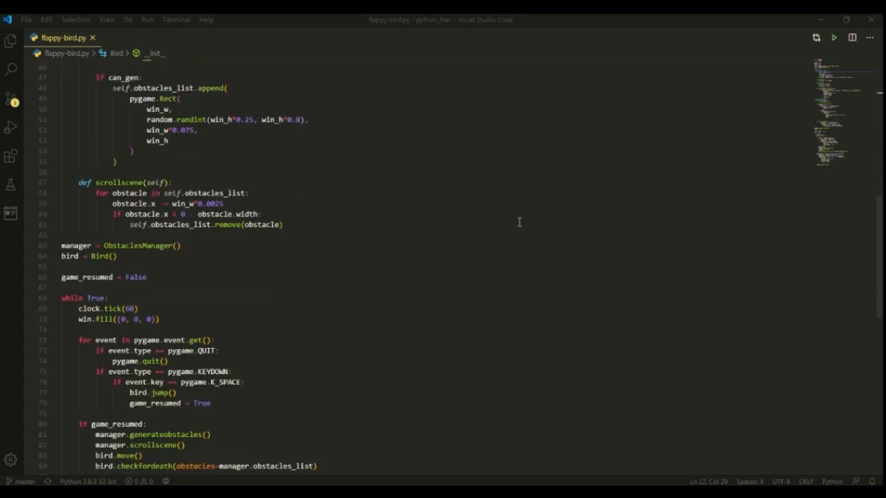
{"action": "scroll", "scroll_direction": "down", "scroll_amount": 3}
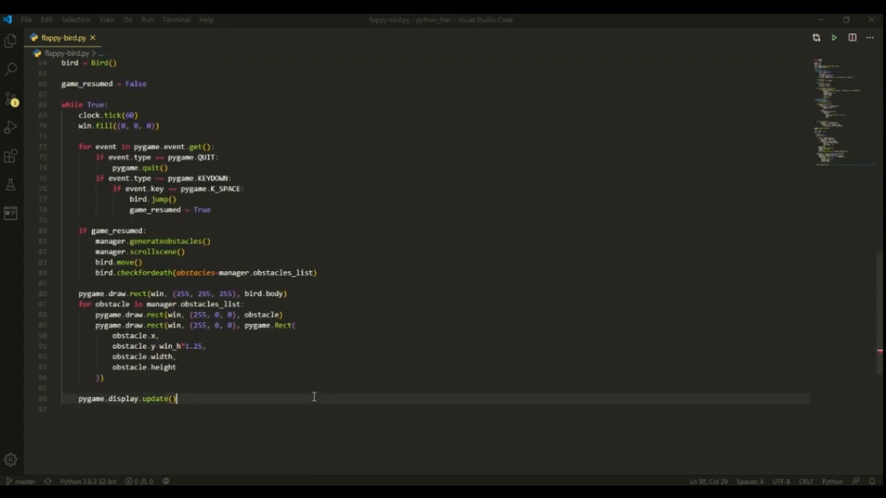
{"action": "left_click", "coordinate": [307, 322]}
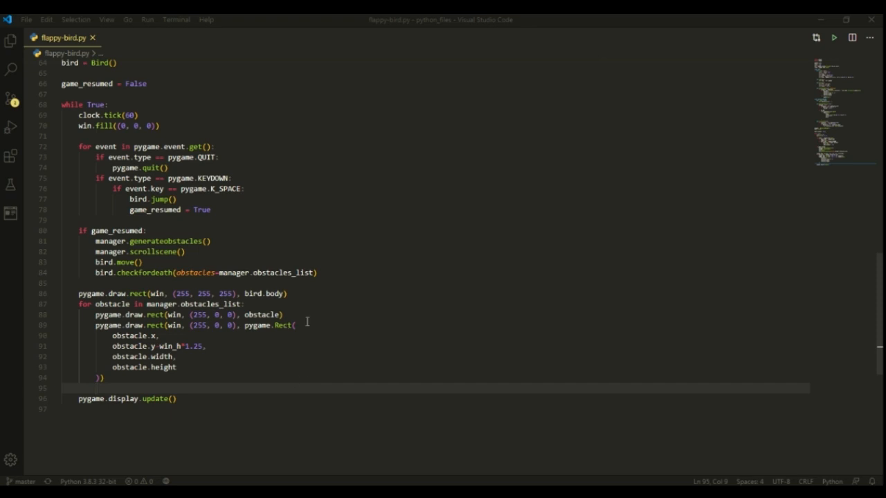
{"action": "mouse_move", "coordinate": [324, 406]}
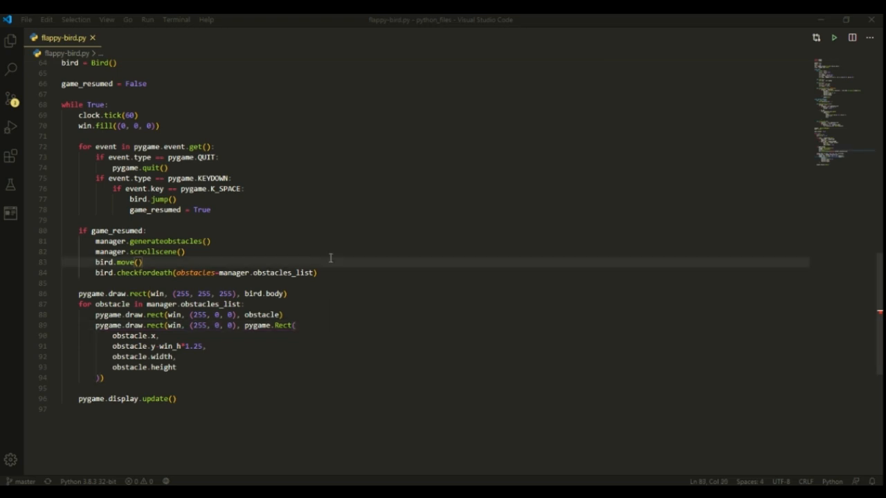
{"action": "mouse_move", "coordinate": [336, 221]}
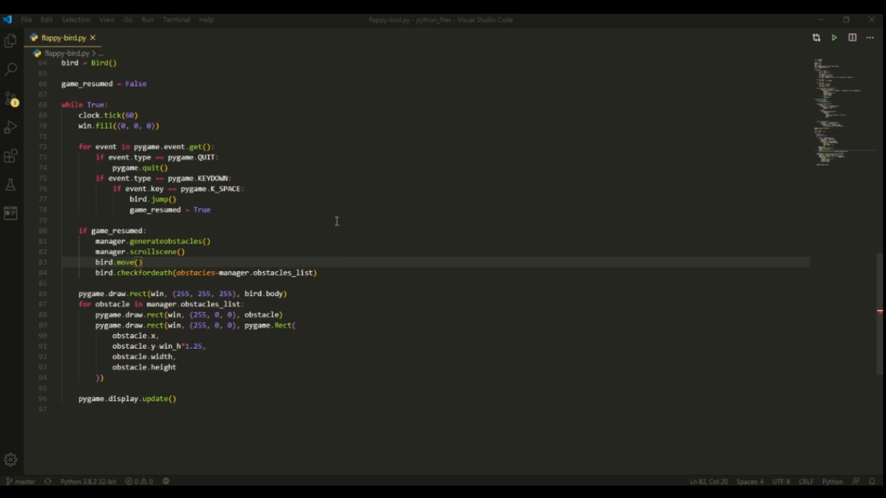
{"action": "mouse_move", "coordinate": [333, 247]}
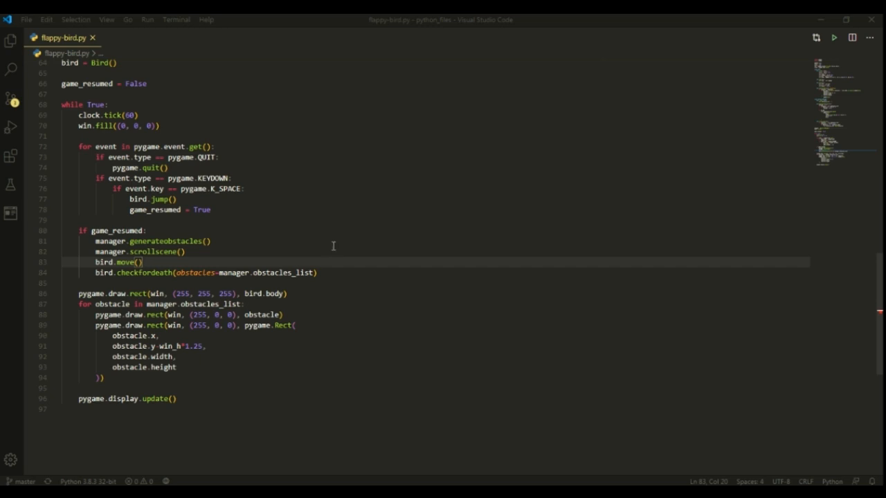